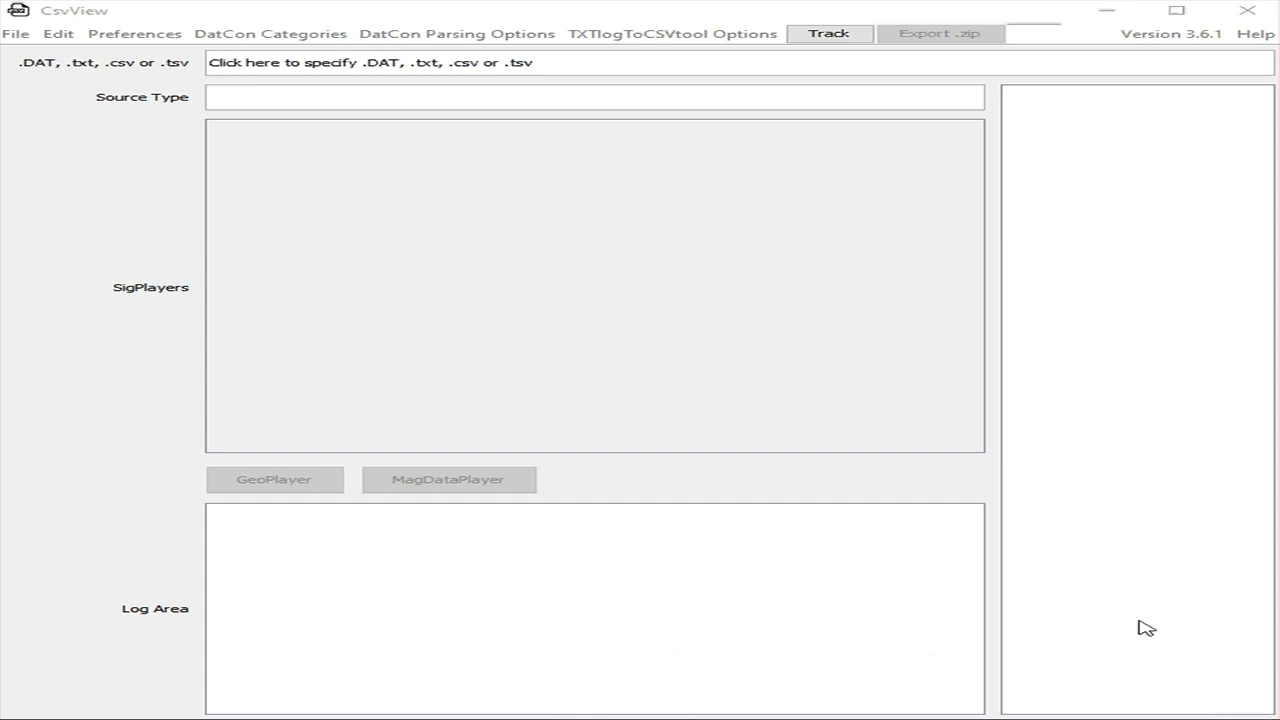
pyautogui.moveTo(40, 38)
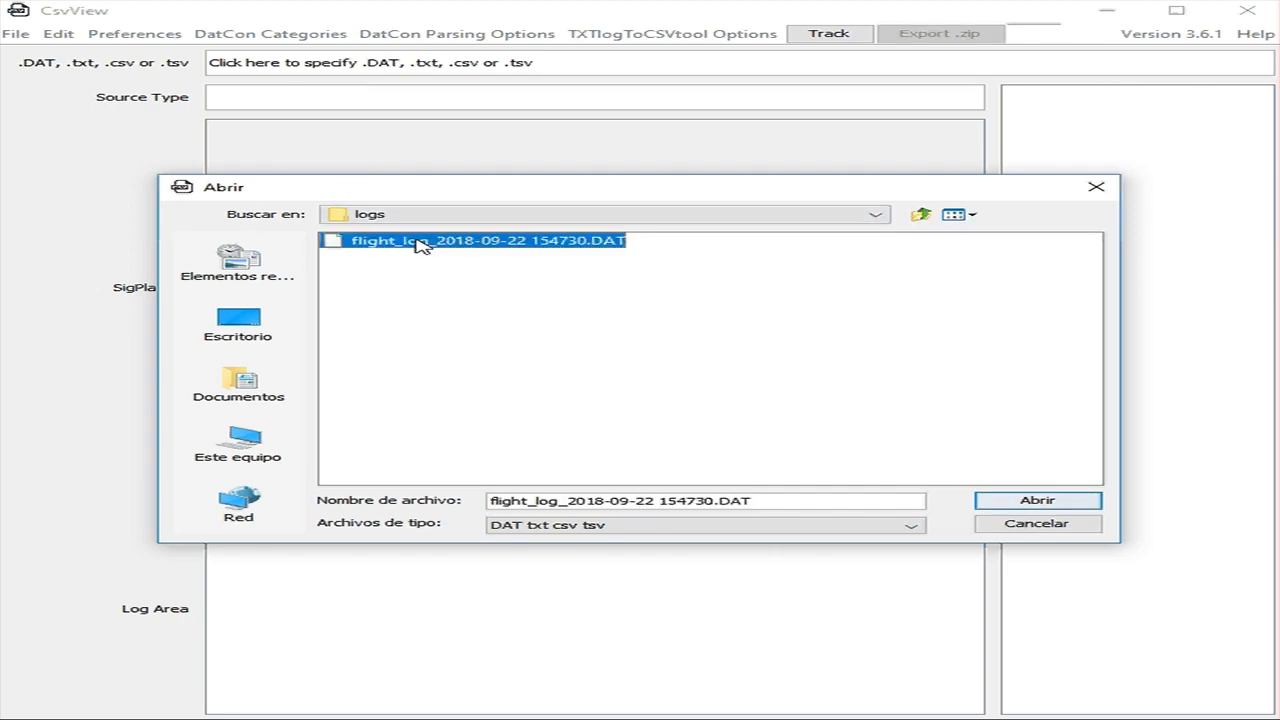
# Open flight_log_2018-09-22 154730.DAT in CsvView so its signal players load
pyautogui.click(1036, 500)
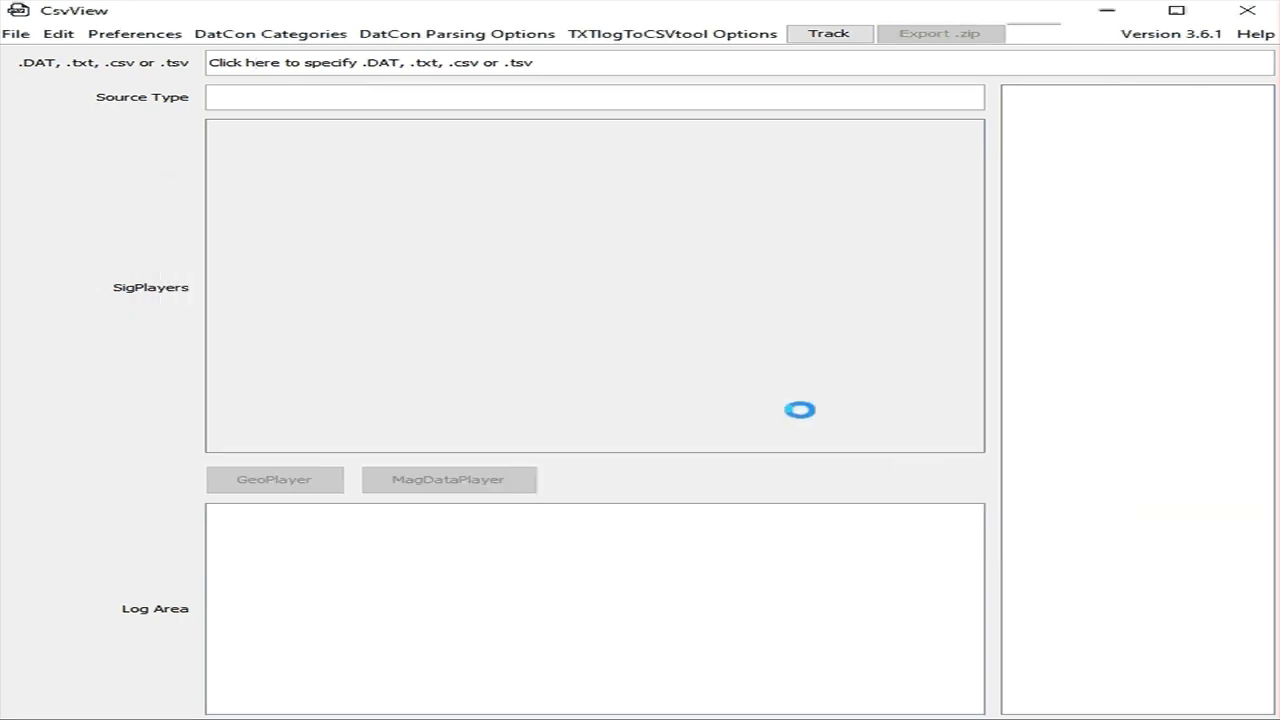
pyautogui.moveTo(640, 364)
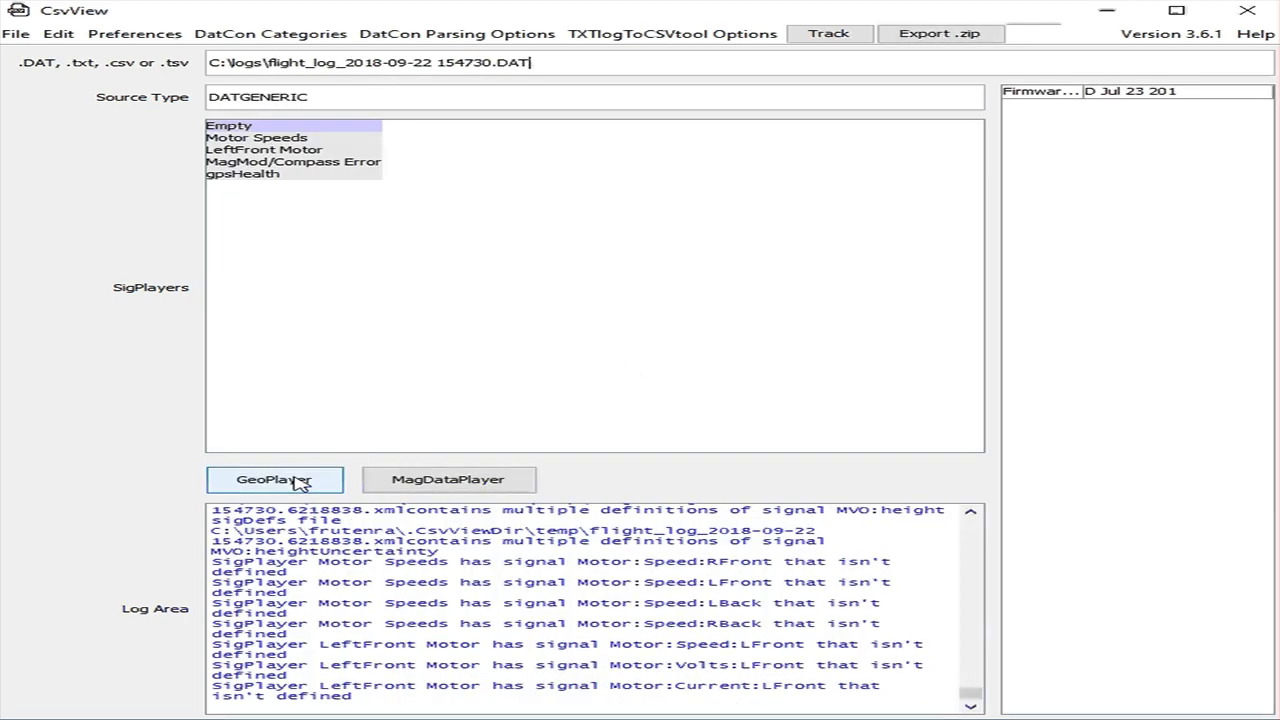
# Show the route in GeoPlayer with a 100-meter path scale bar and copy it to the clipboard
pyautogui.click(274, 480)
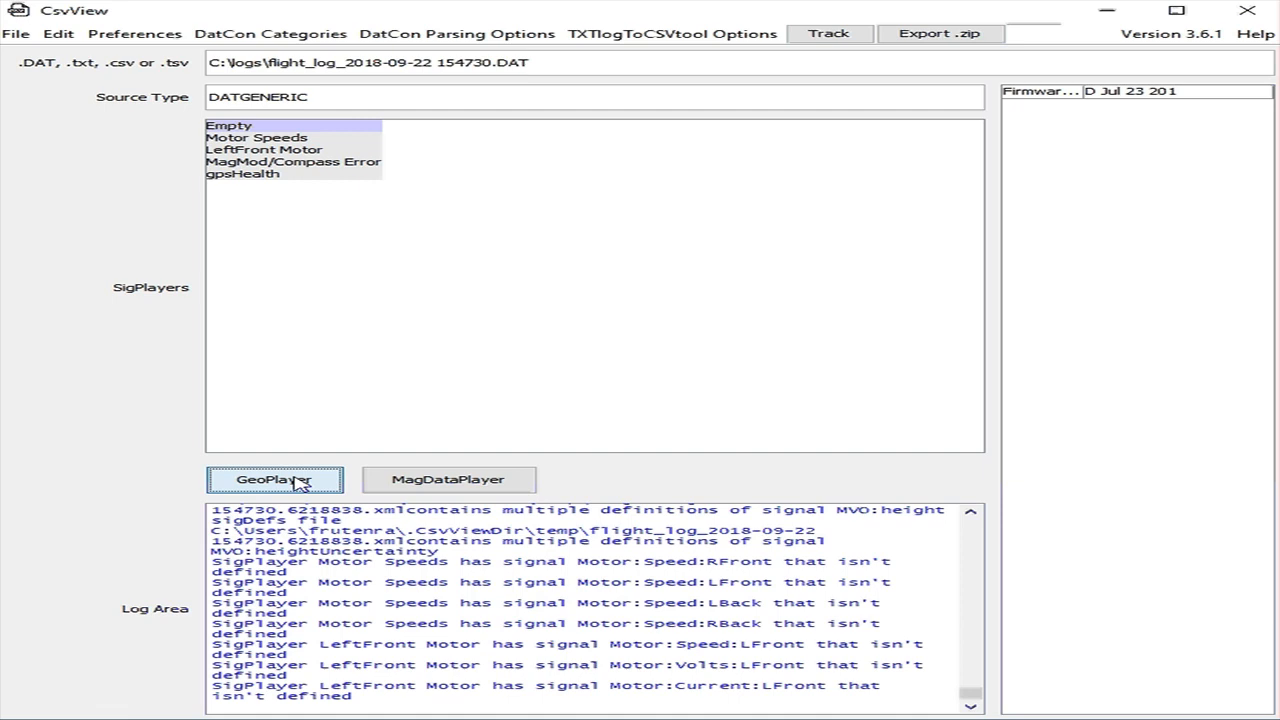
pyautogui.click(274, 480)
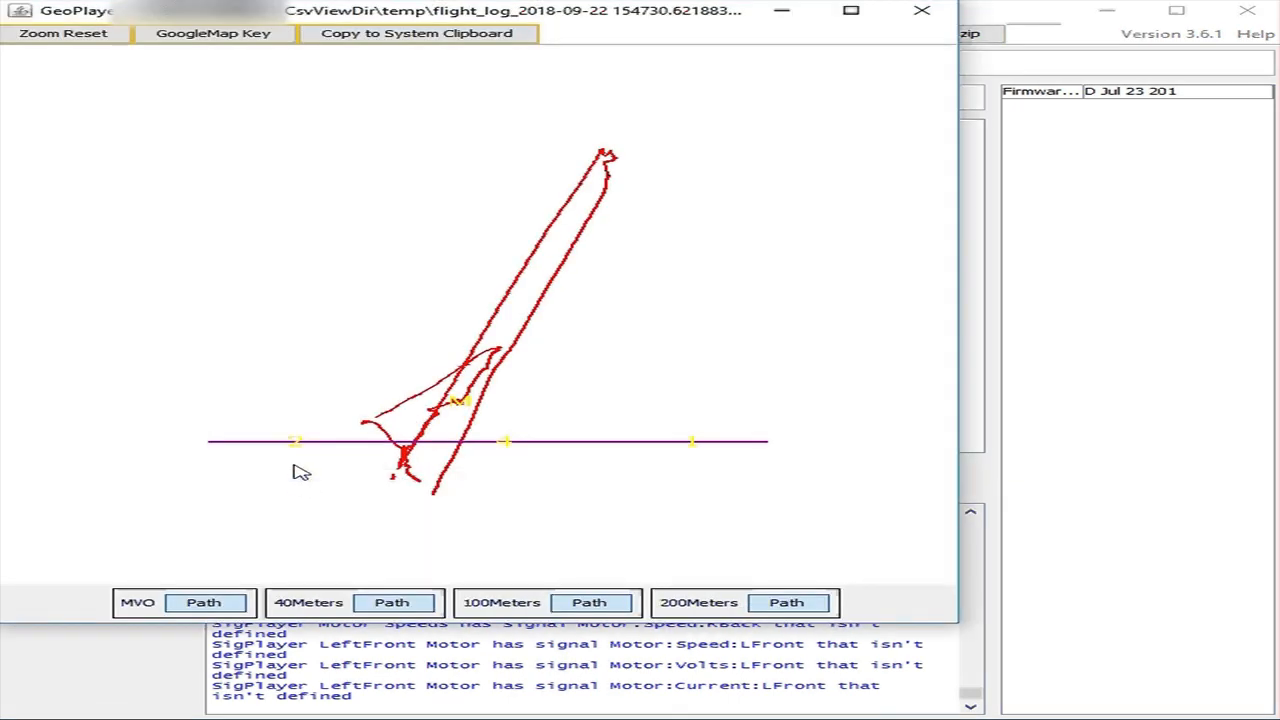
pyautogui.click(788, 602)
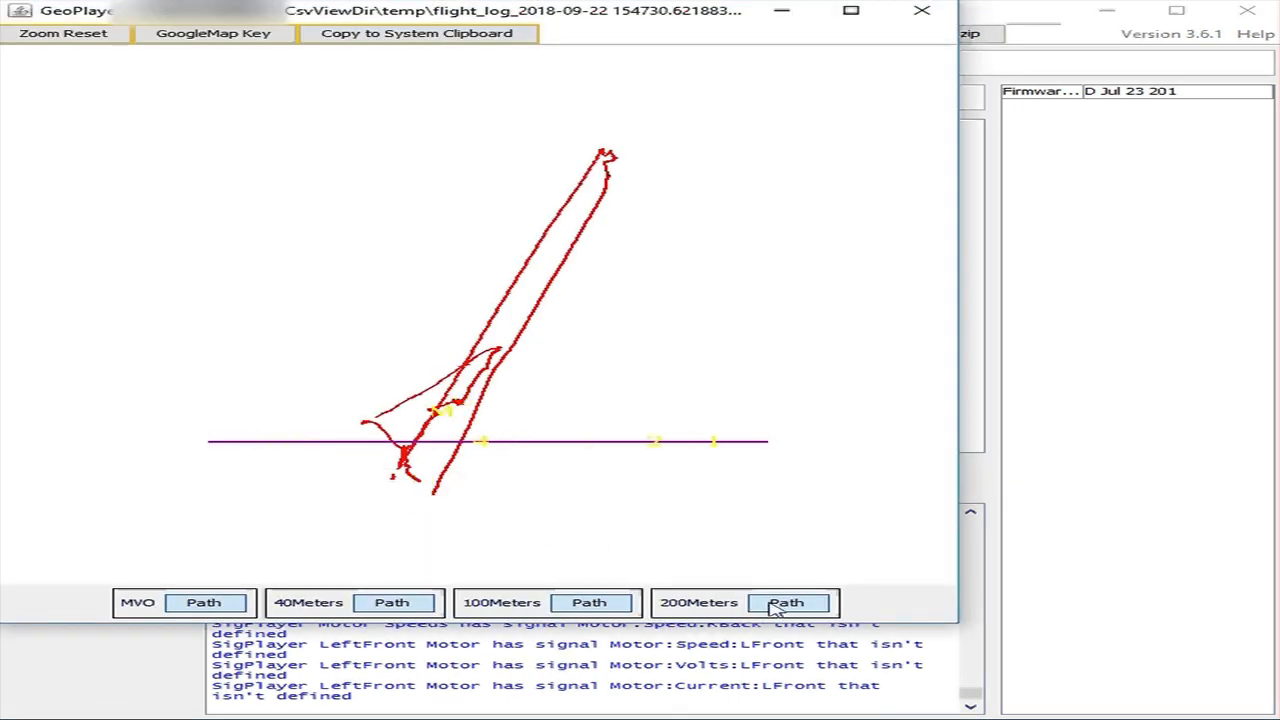
pyautogui.click(788, 602)
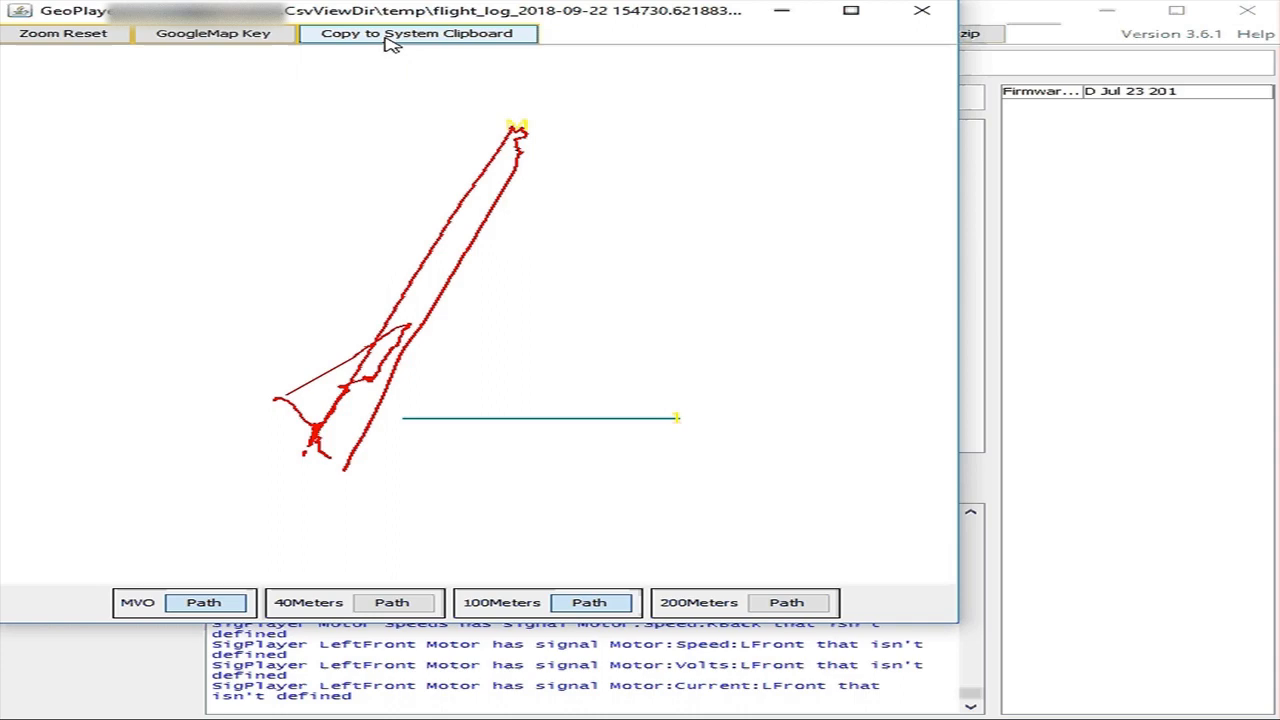
pyautogui.click(420, 32)
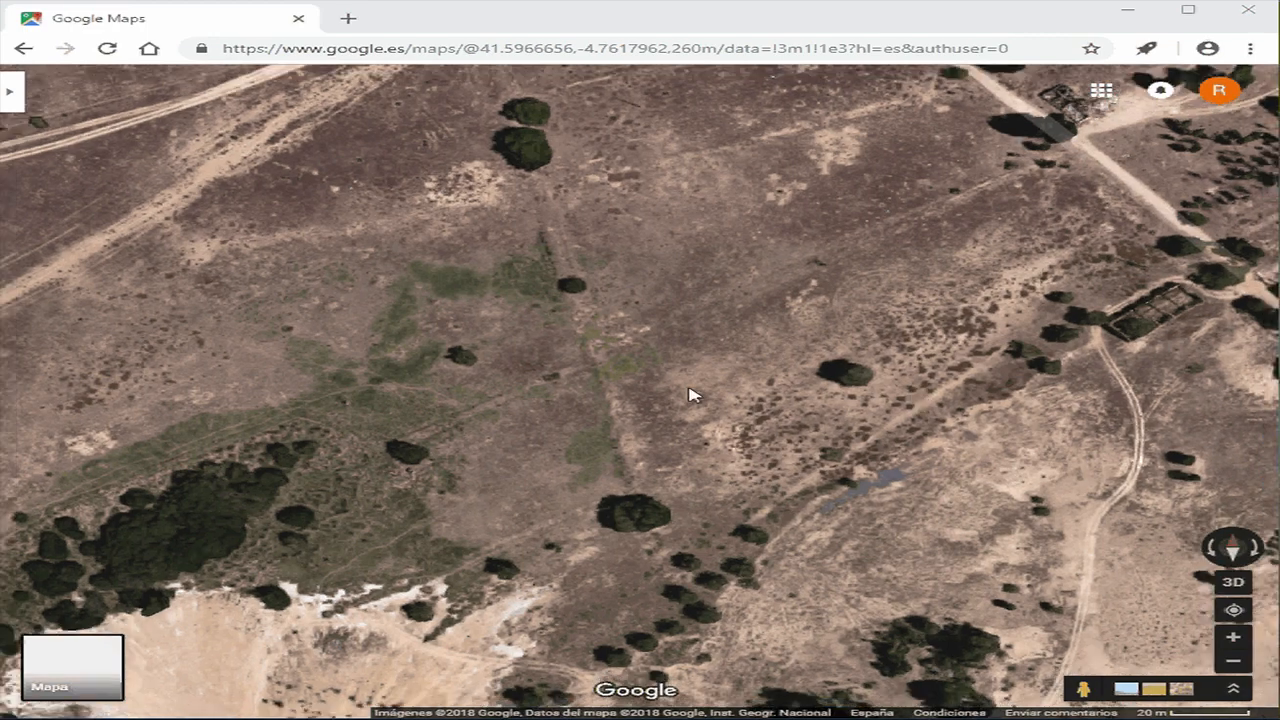
# Measure a distance line with Medir distancia and adjust it to about 101 m
pyautogui.scroll(-3)
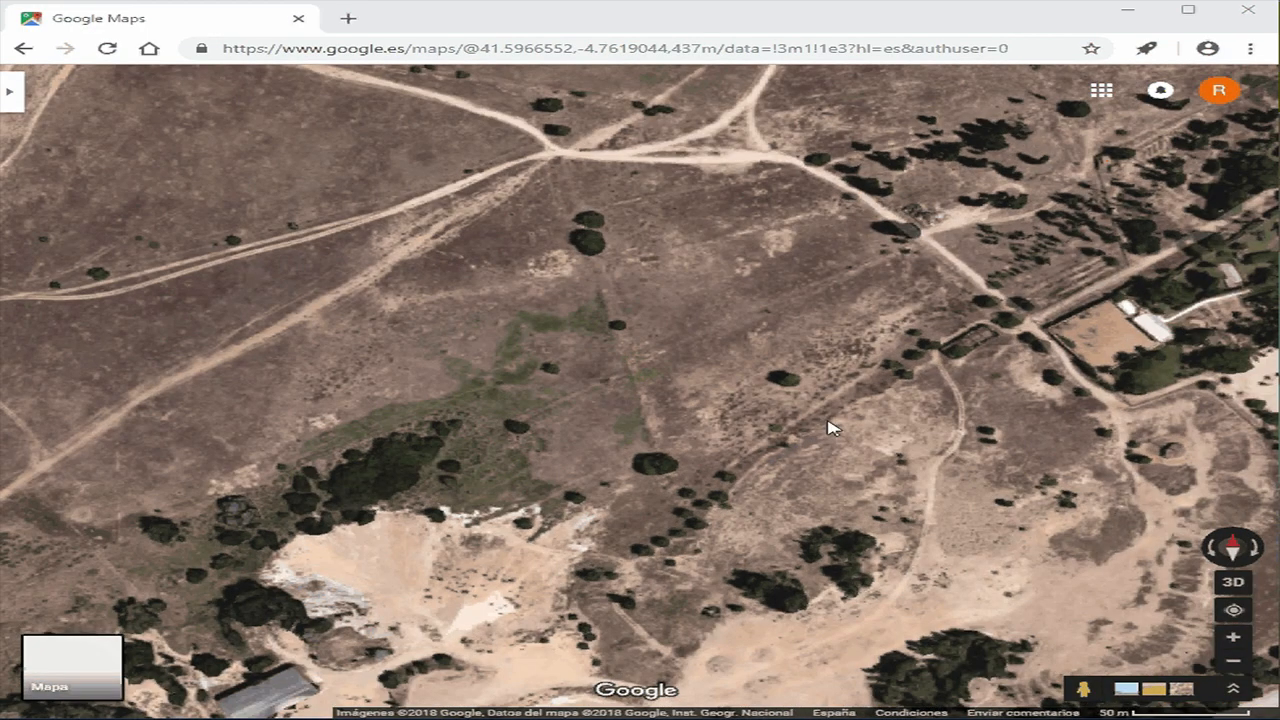
pyautogui.rightClick(836, 428)
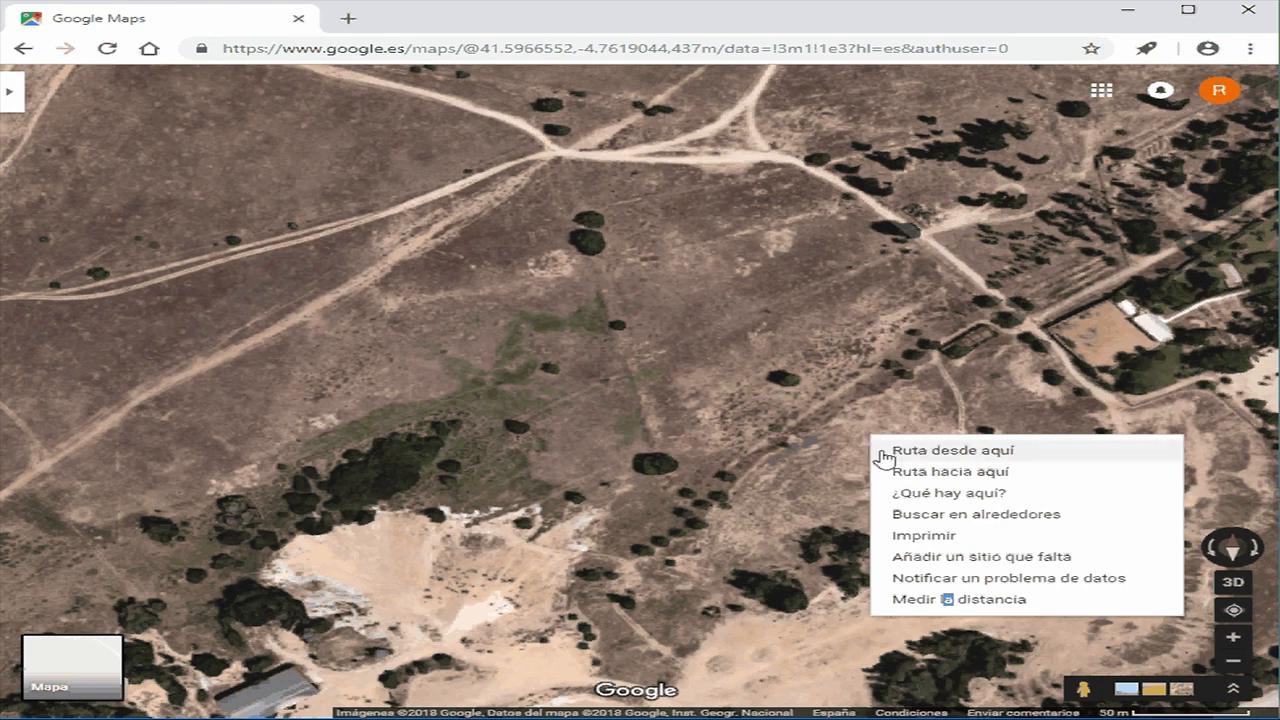
pyautogui.moveTo(896, 556)
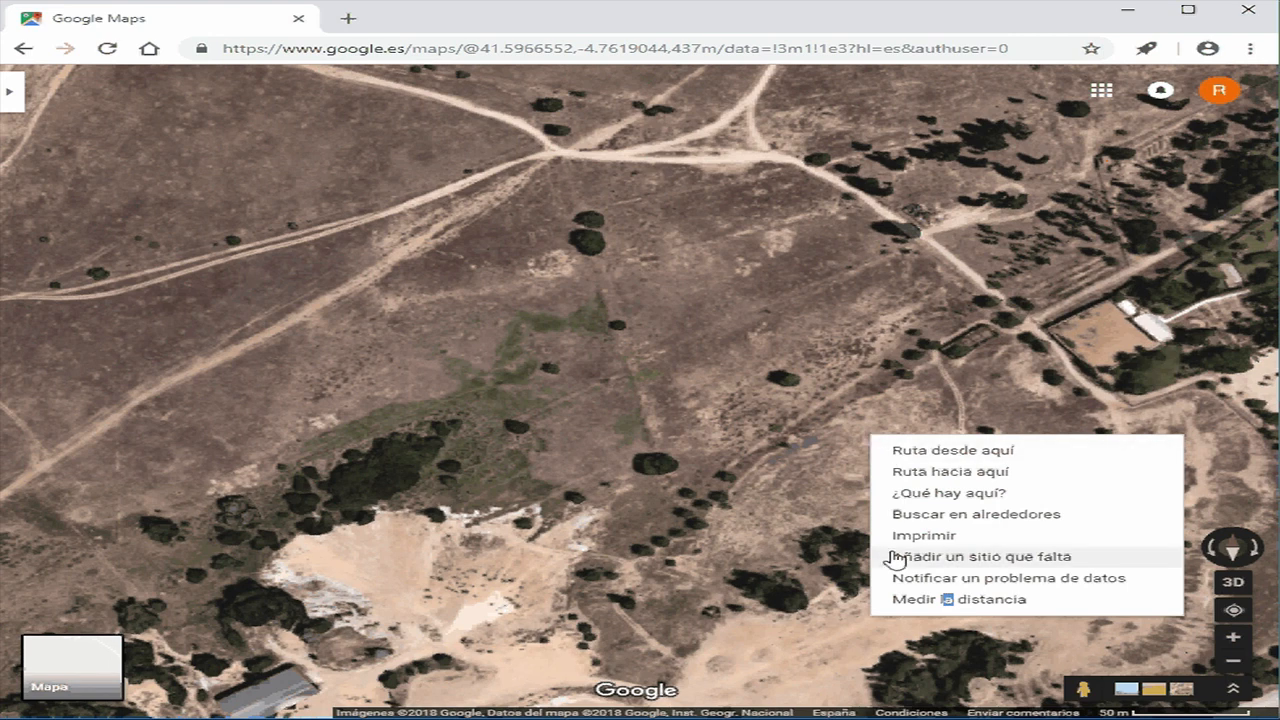
pyautogui.click(952, 600)
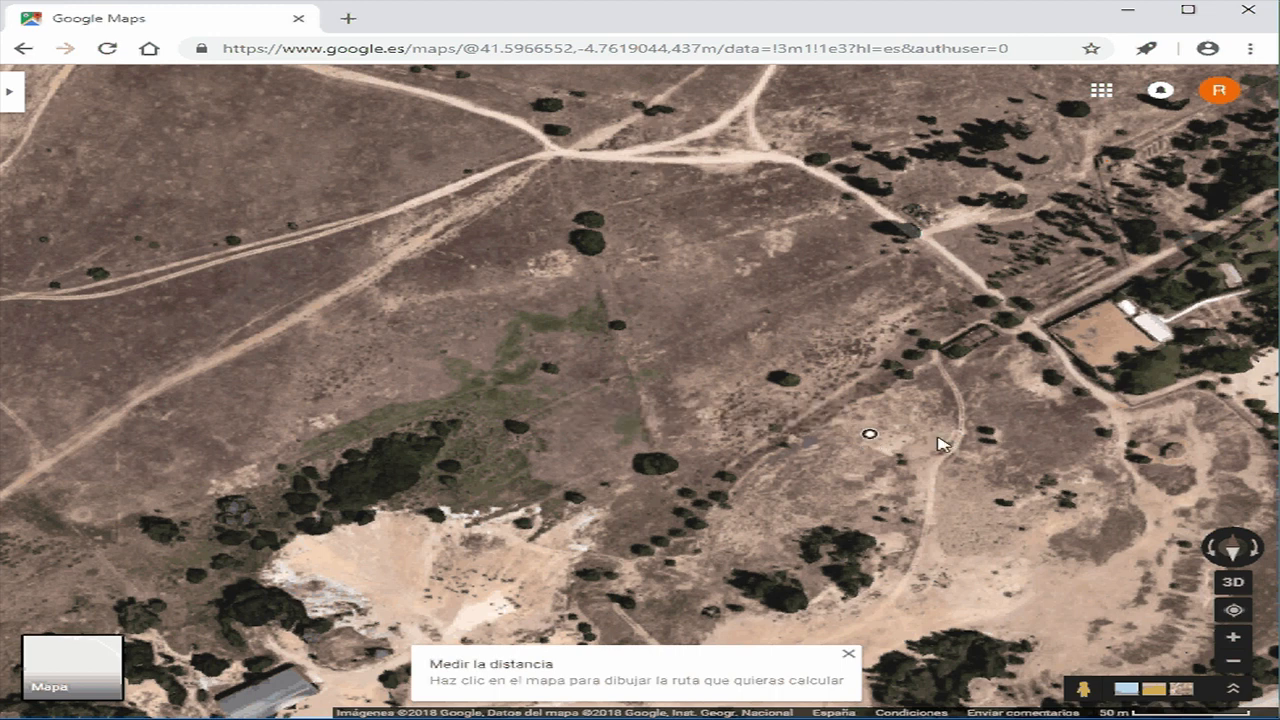
pyautogui.click(944, 436)
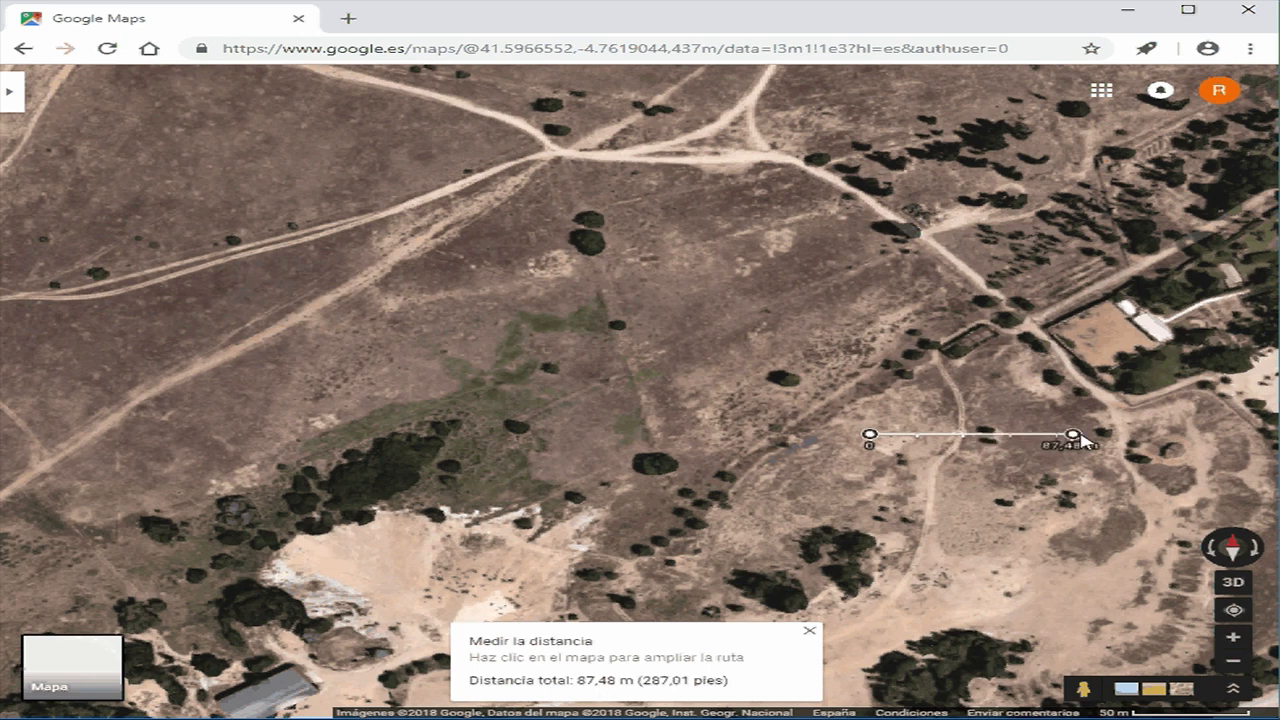
pyautogui.moveTo(1072, 438); pyautogui.dragTo(1112, 438)
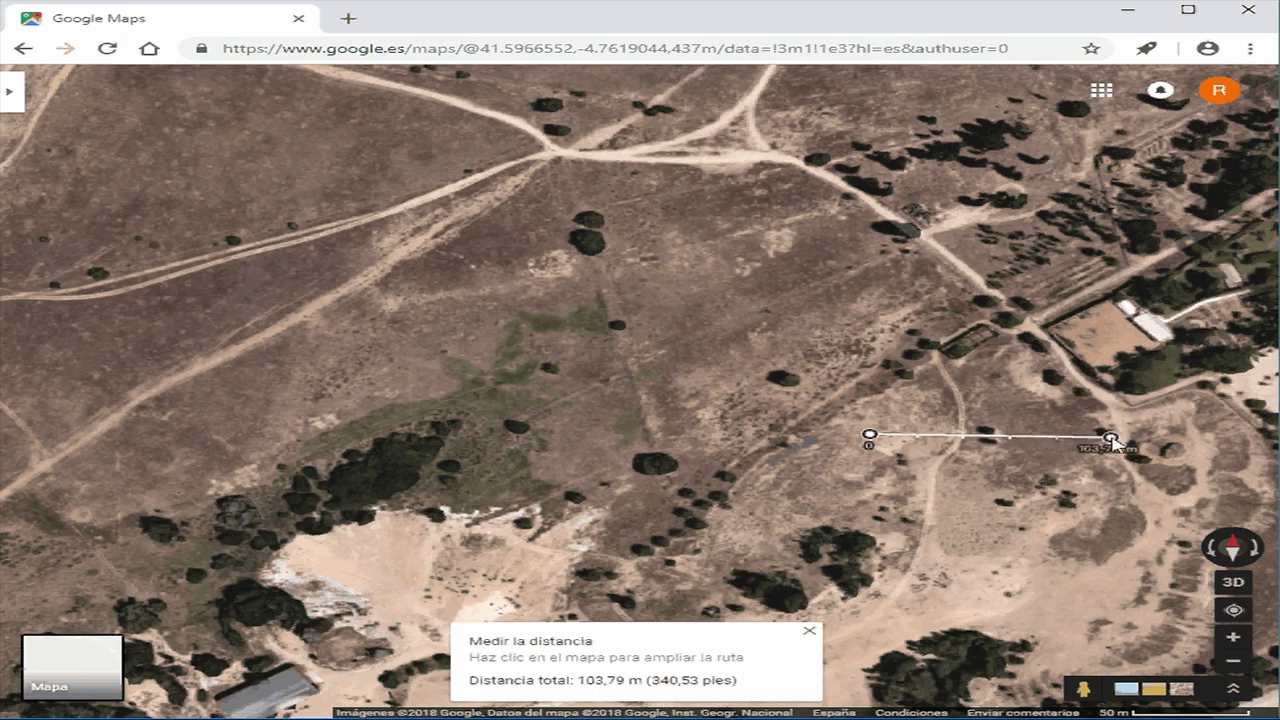
pyautogui.moveTo(1112, 440); pyautogui.dragTo(1104, 440)
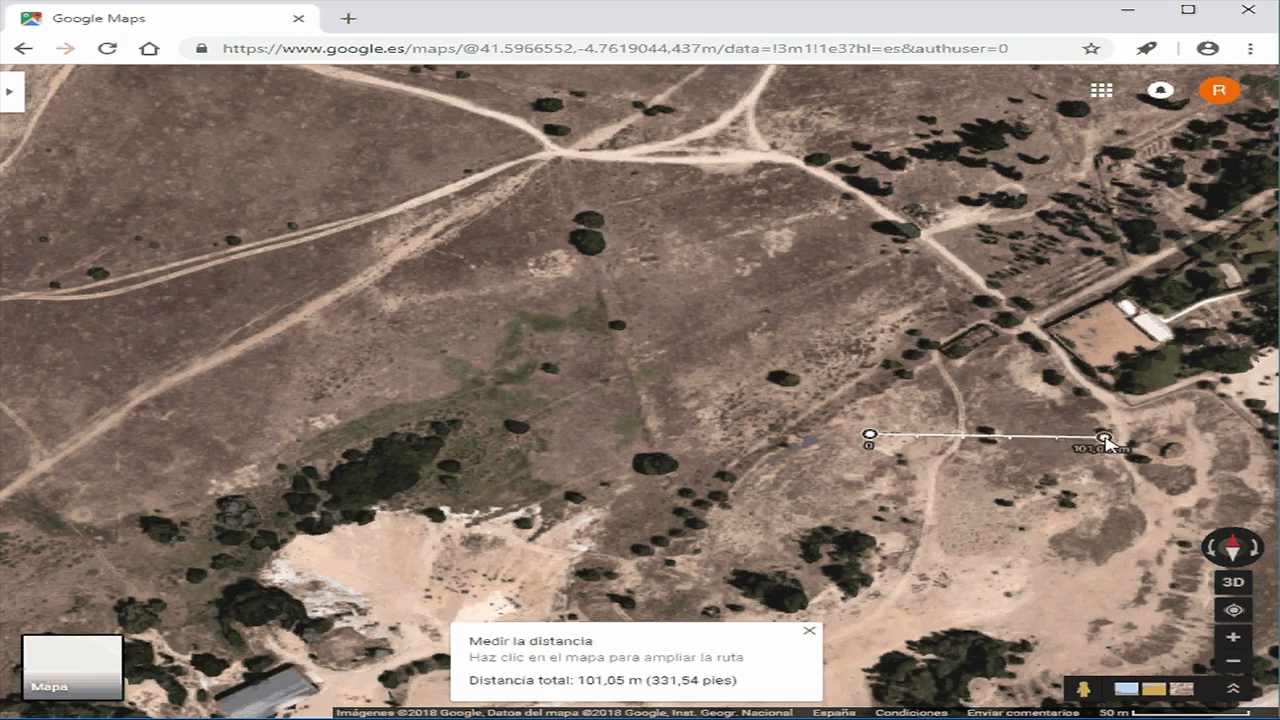
pyautogui.moveTo(1104, 440)
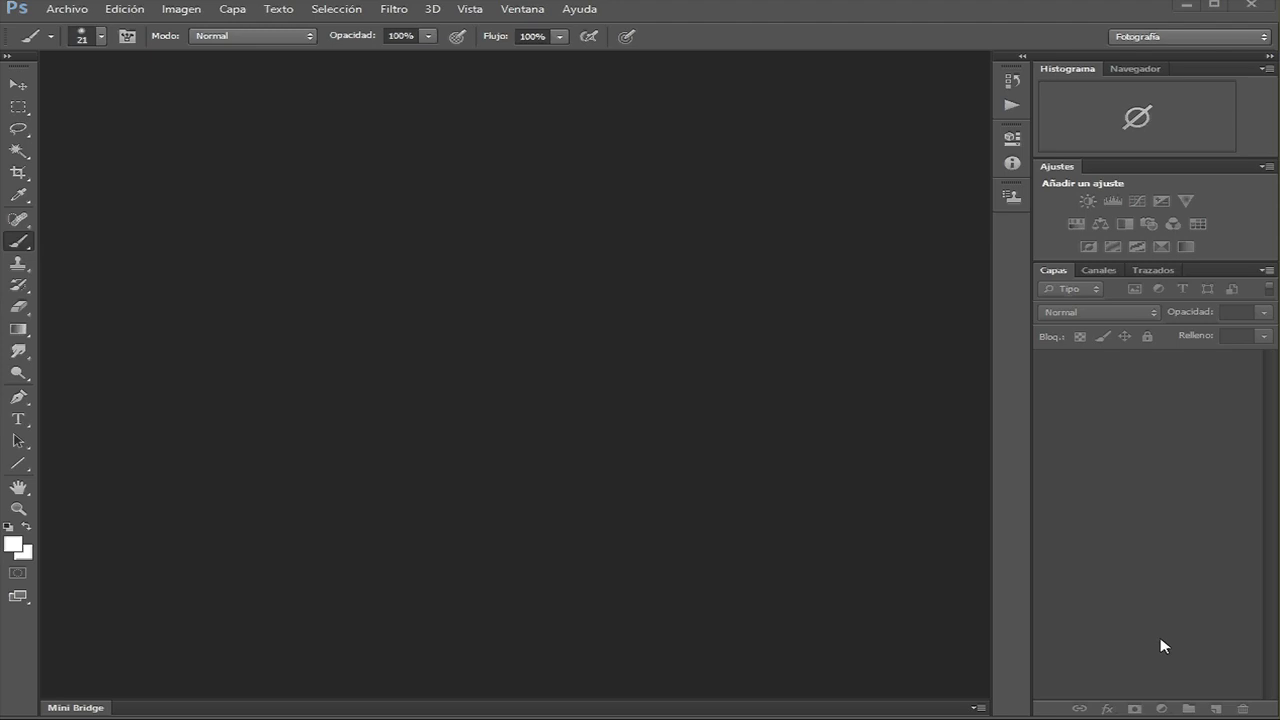
# Open the googlemaps.jpg satellite screenshot in Photoshop
pyautogui.click(68, 8)
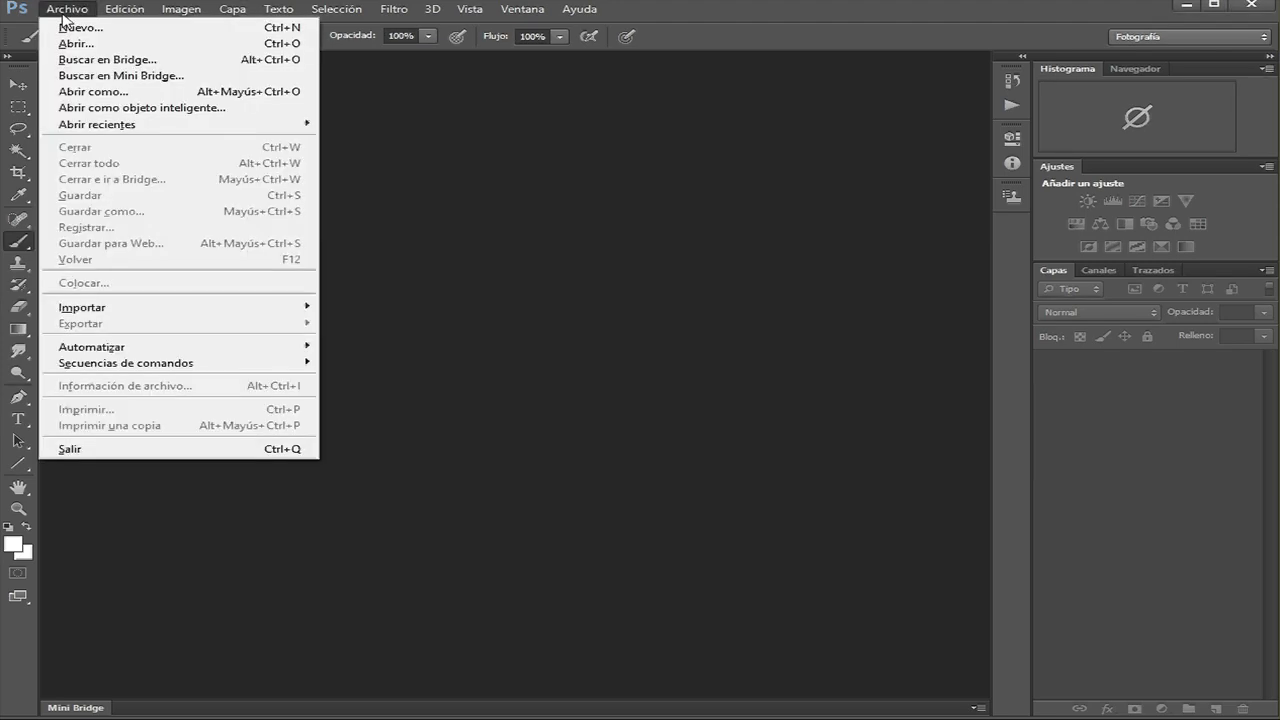
pyautogui.click(76, 44)
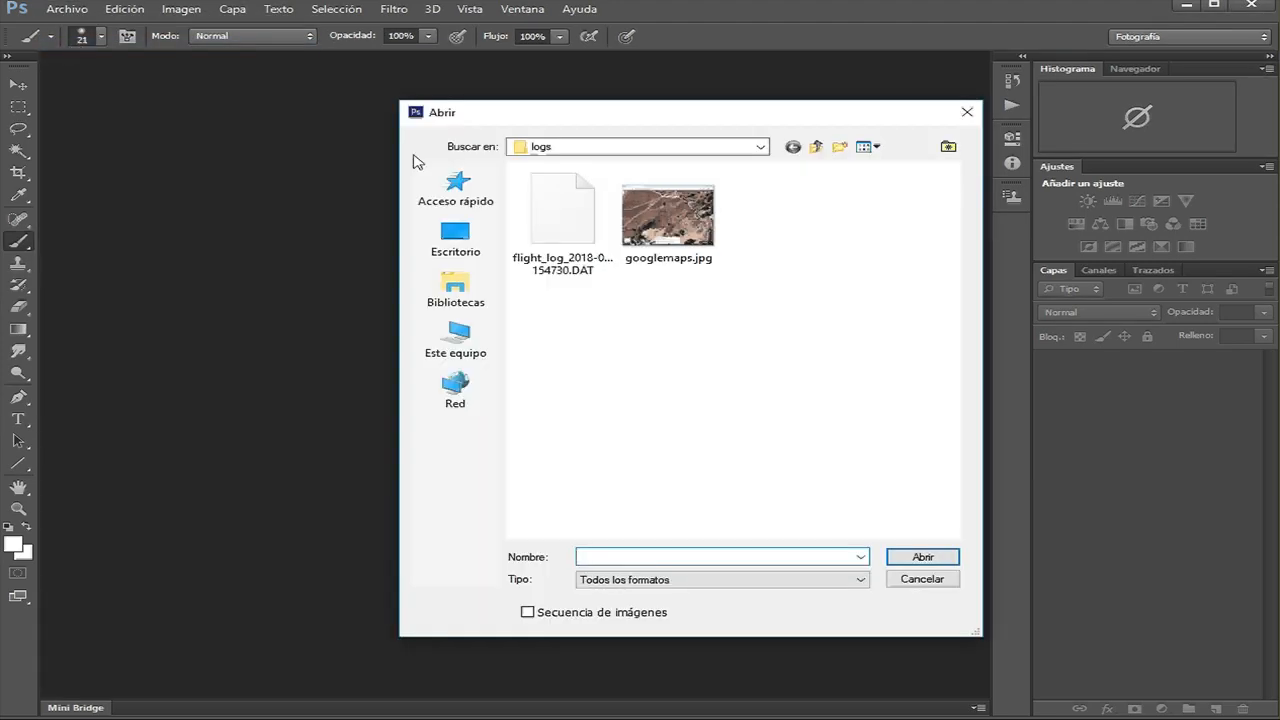
pyautogui.click(668, 212)
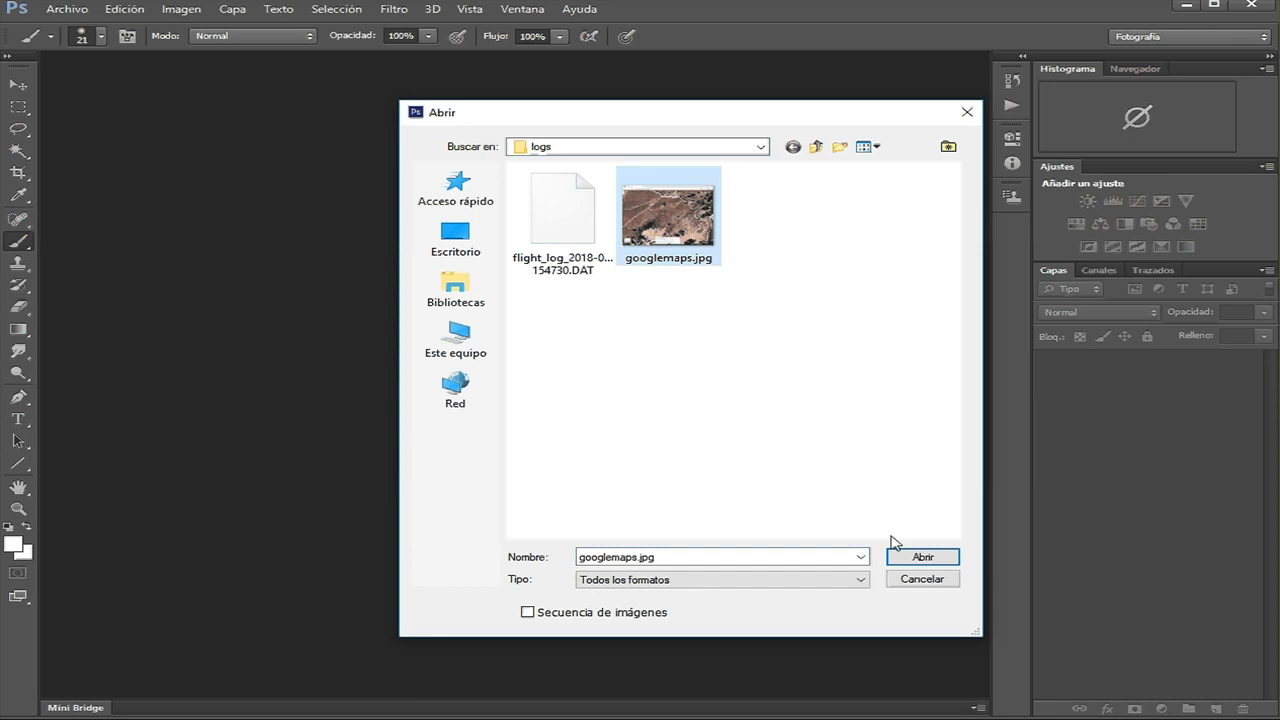
pyautogui.click(920, 556)
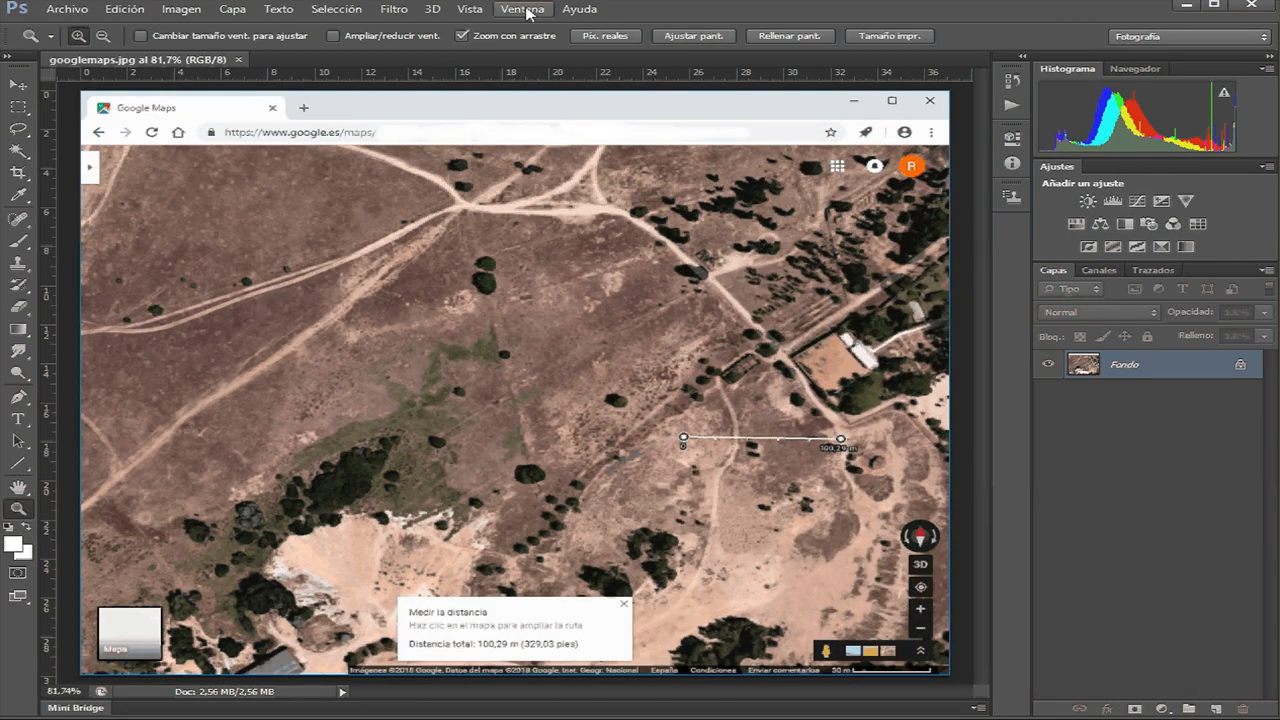
# Create a new blank document via Archivo > Nuevo for the copied route
pyautogui.click(66, 8)
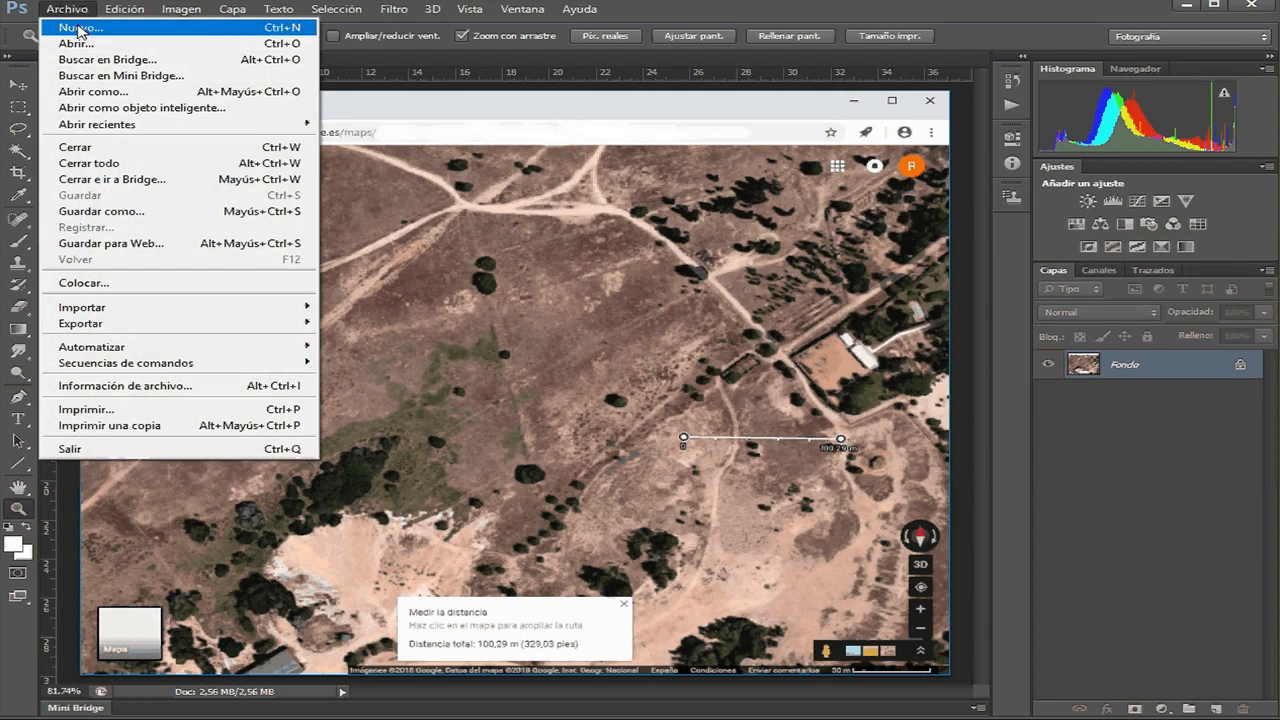
pyautogui.click(80, 28)
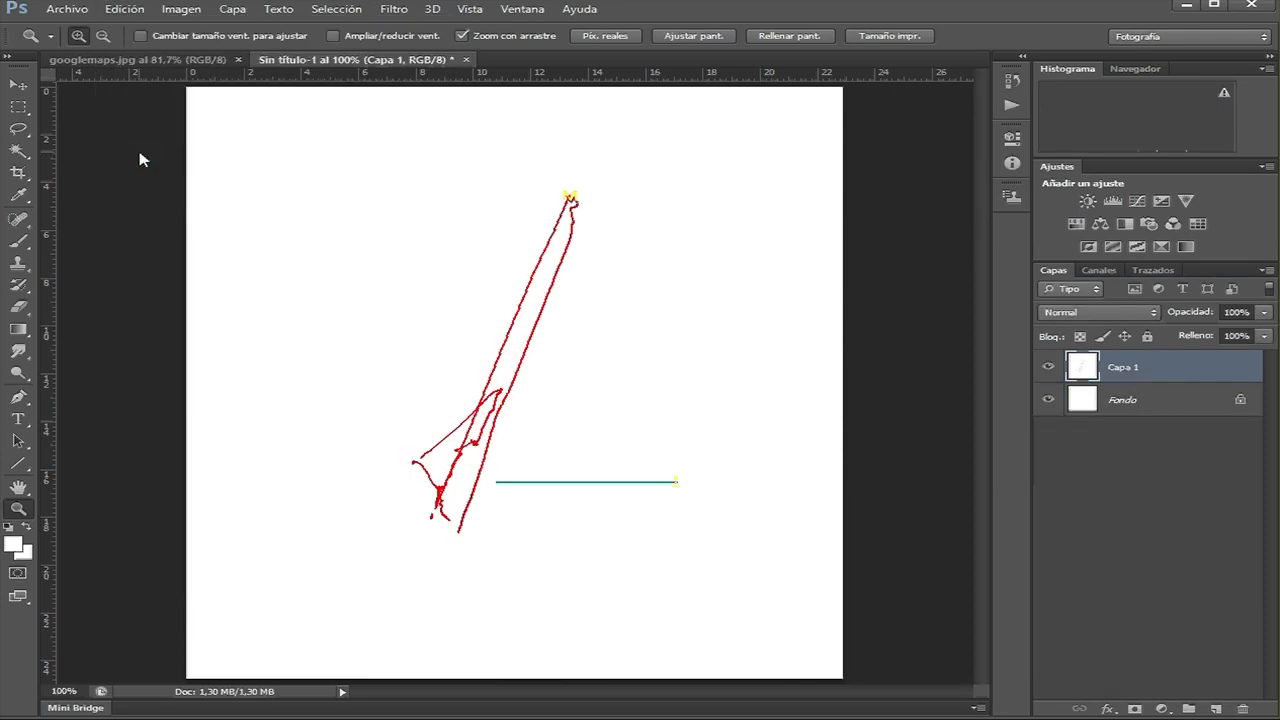
# Select the red route lines with Gama de colores and confirm
pyautogui.click(336, 8)
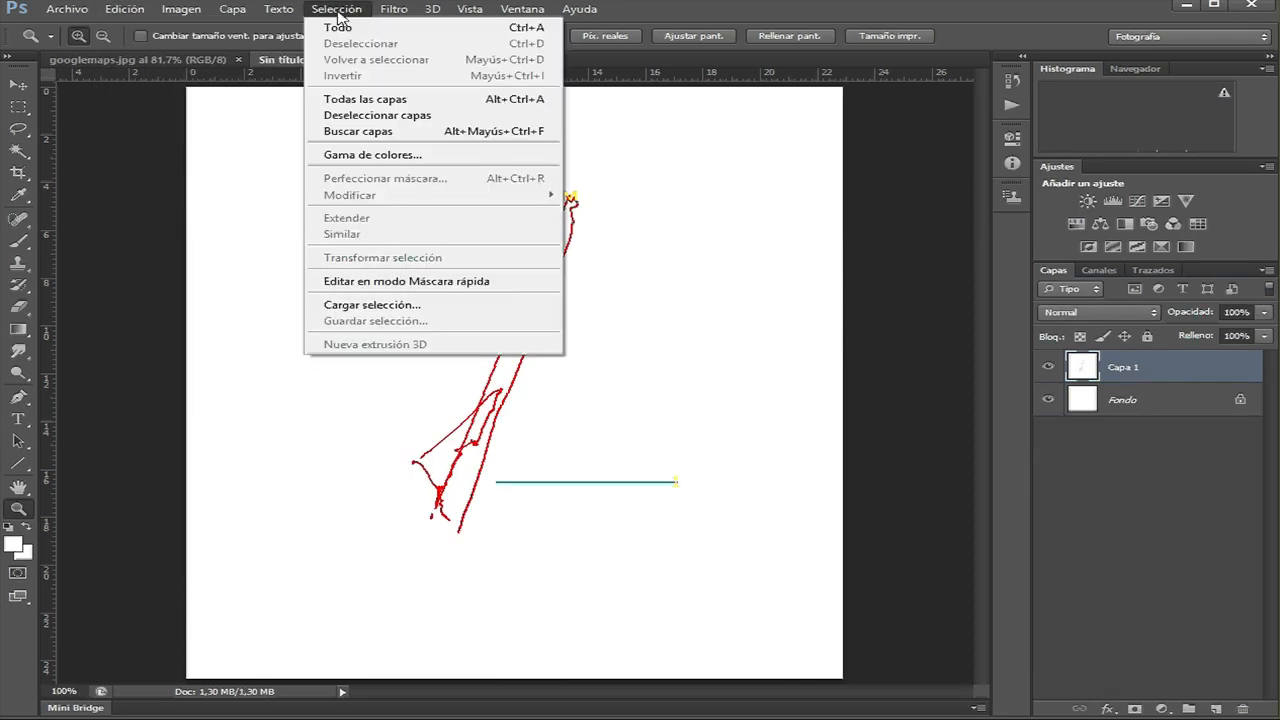
pyautogui.click(372, 154)
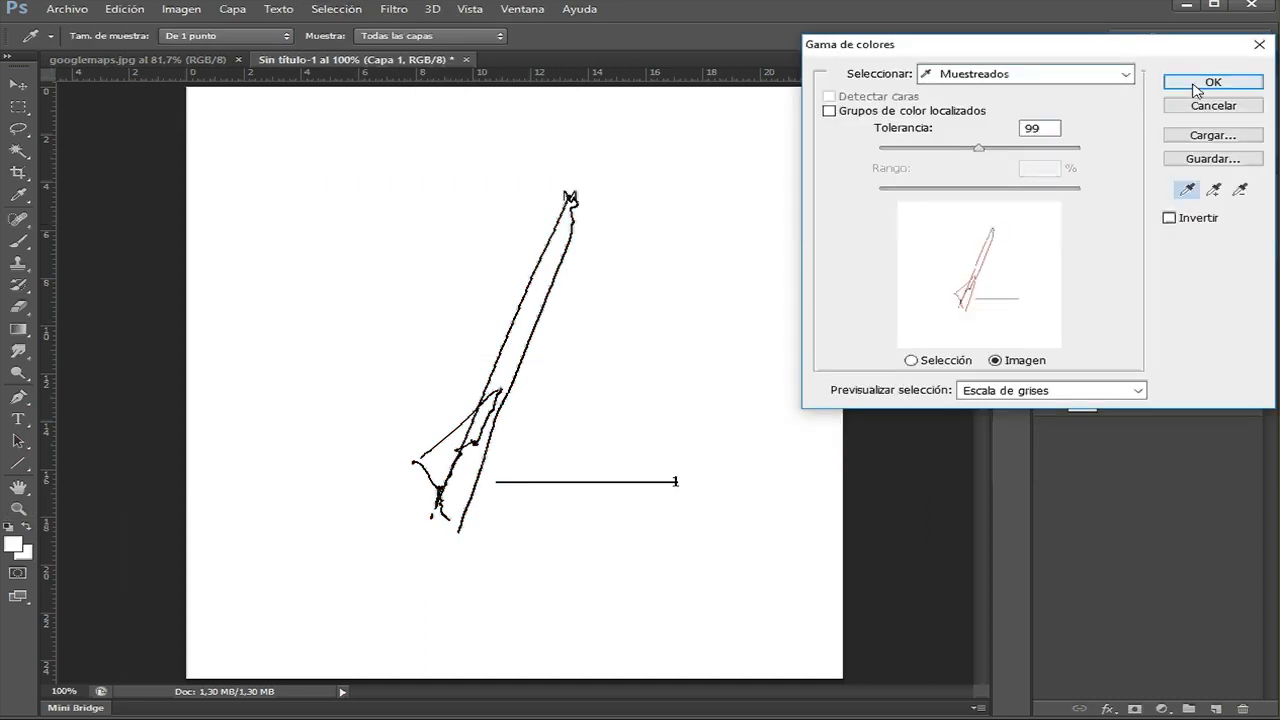
pyautogui.click(1212, 82)
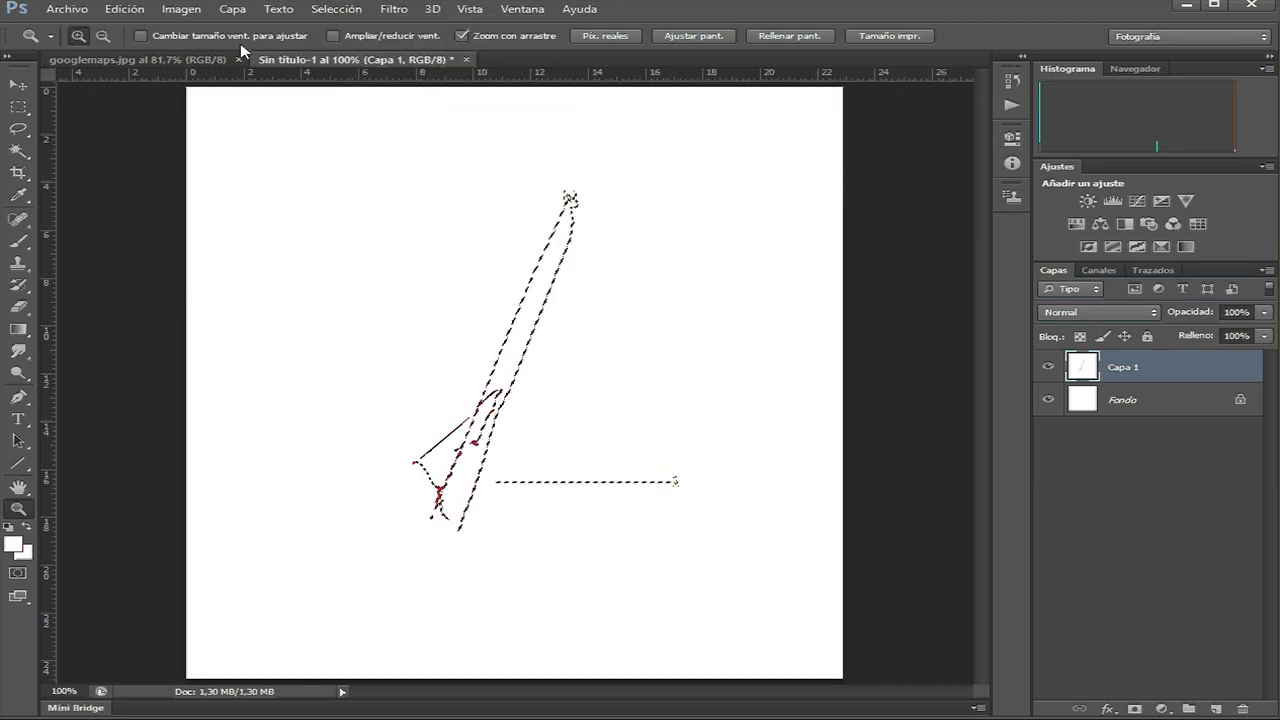
# Copy the selected route and switch back to the googlemaps.jpg document
pyautogui.click(124, 8)
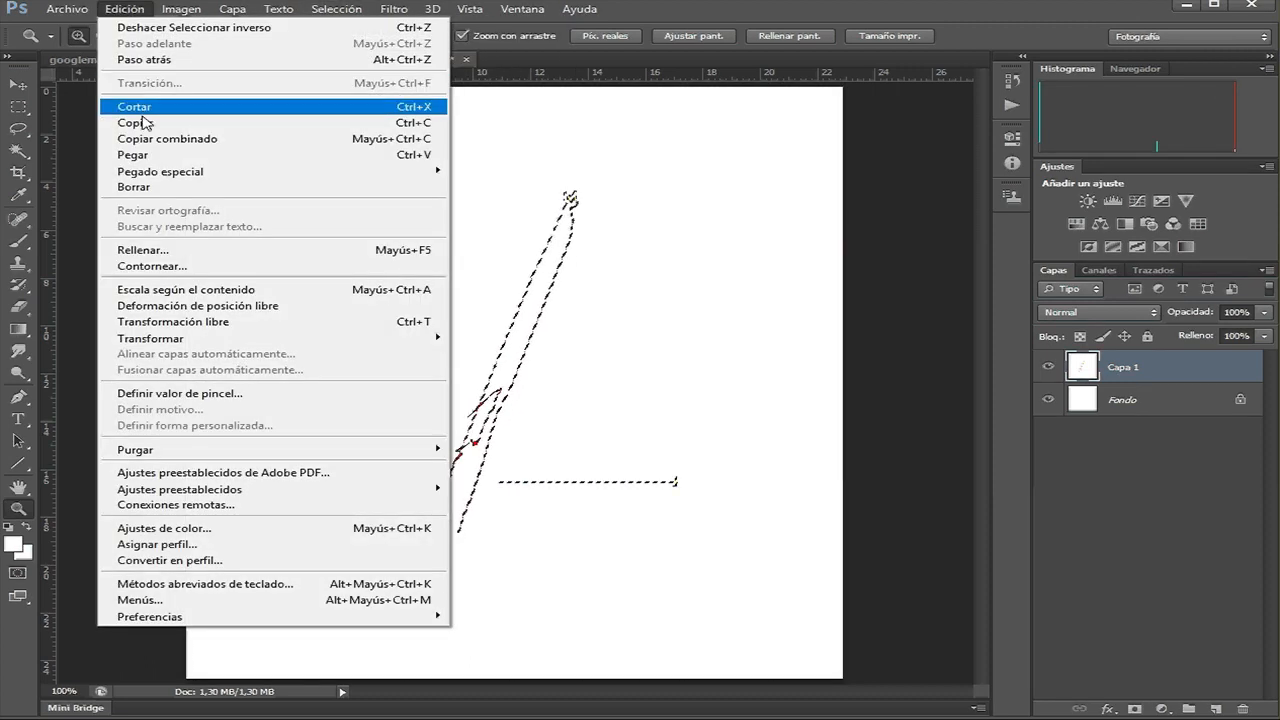
pyautogui.click(522, 8)
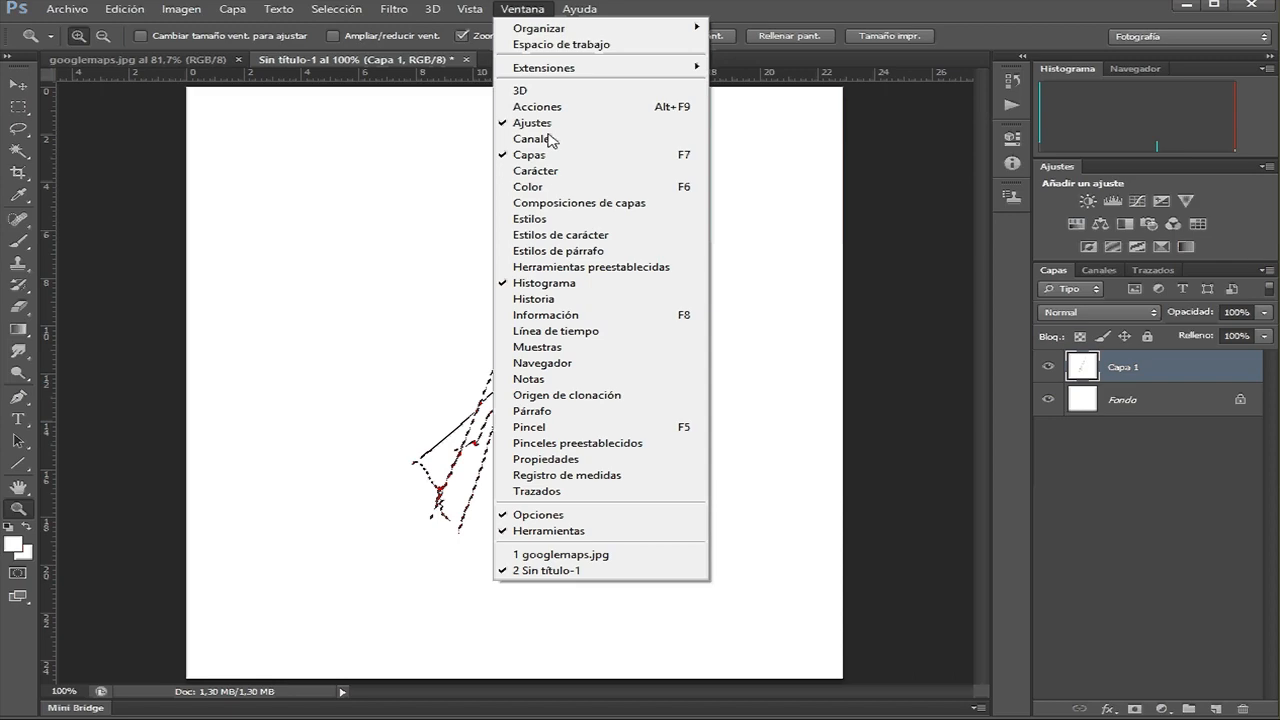
pyautogui.click(560, 554)
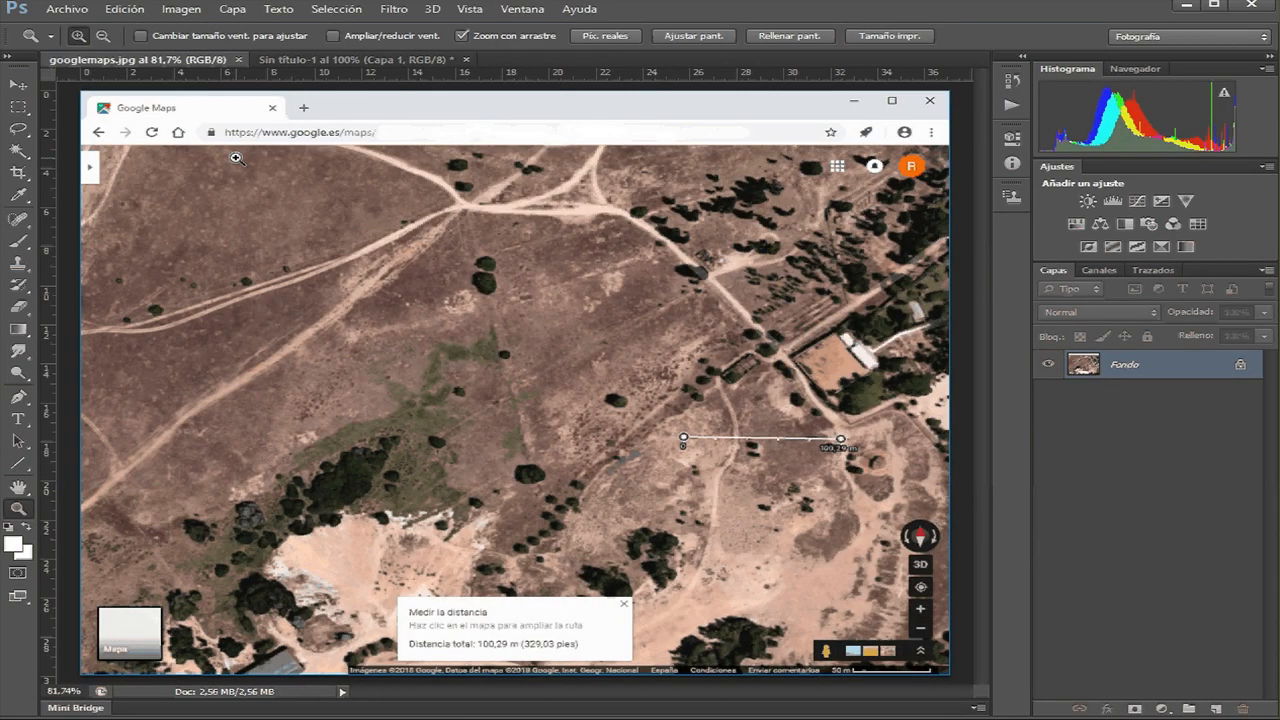
# Paste the route as a new layer and move it toward the map's upper right
pyautogui.click(124, 8)
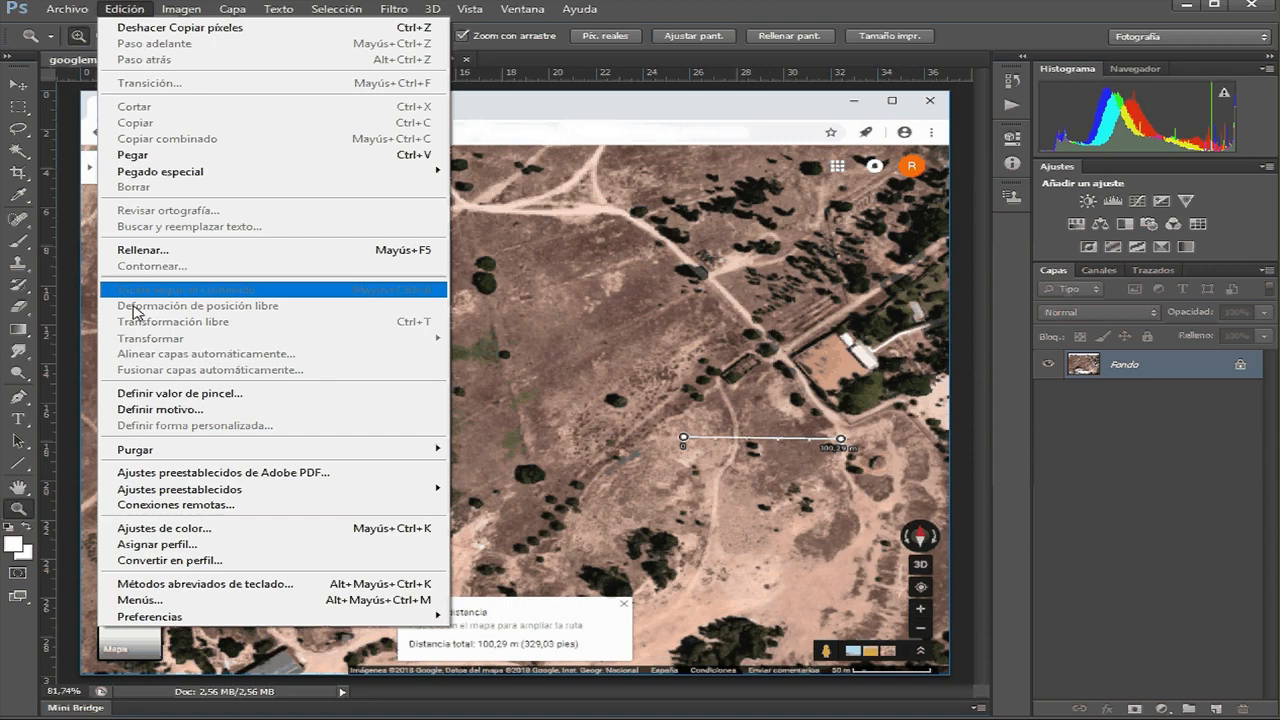
pyautogui.click(132, 154)
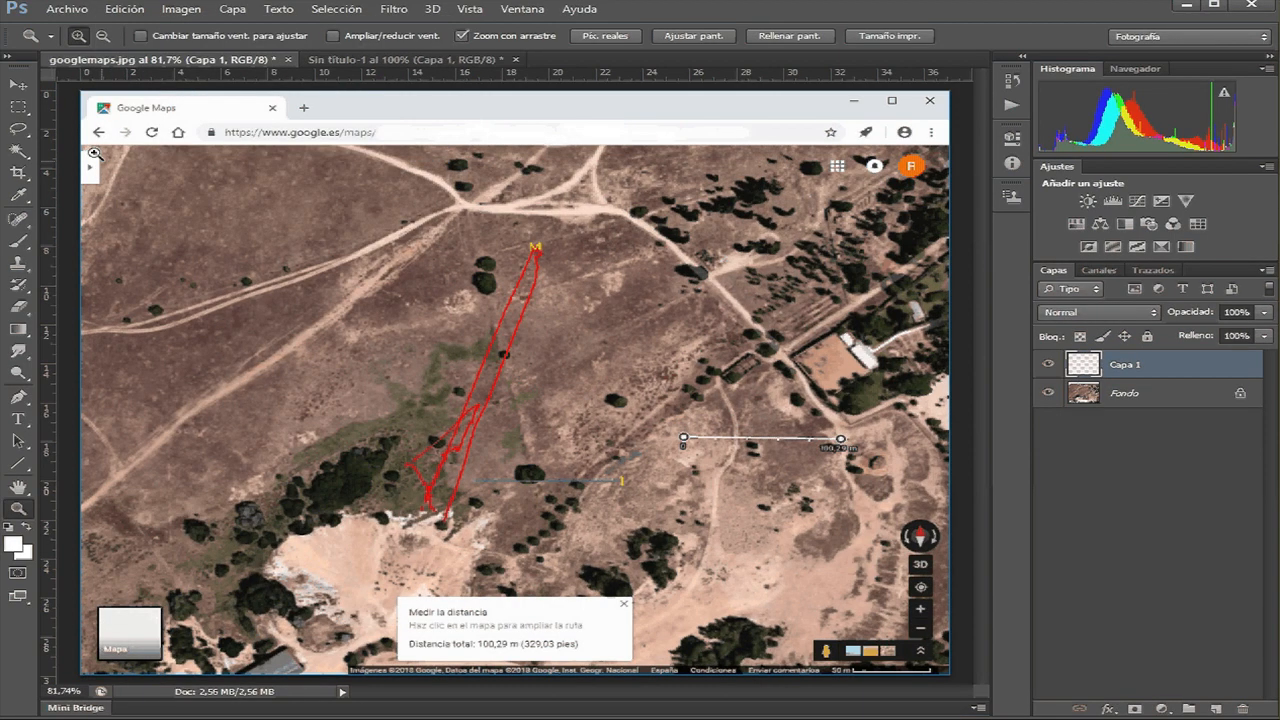
pyautogui.click(16, 84)
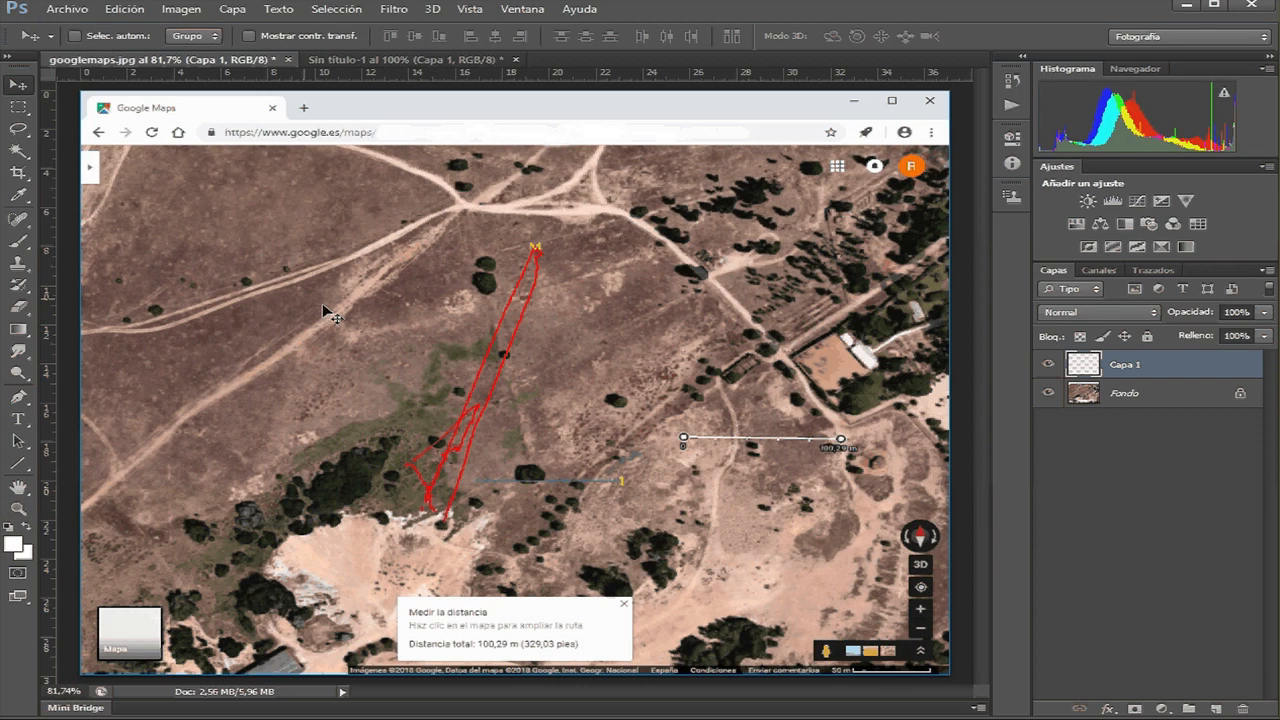
pyautogui.moveTo(476, 350); pyautogui.dragTo(684, 310)
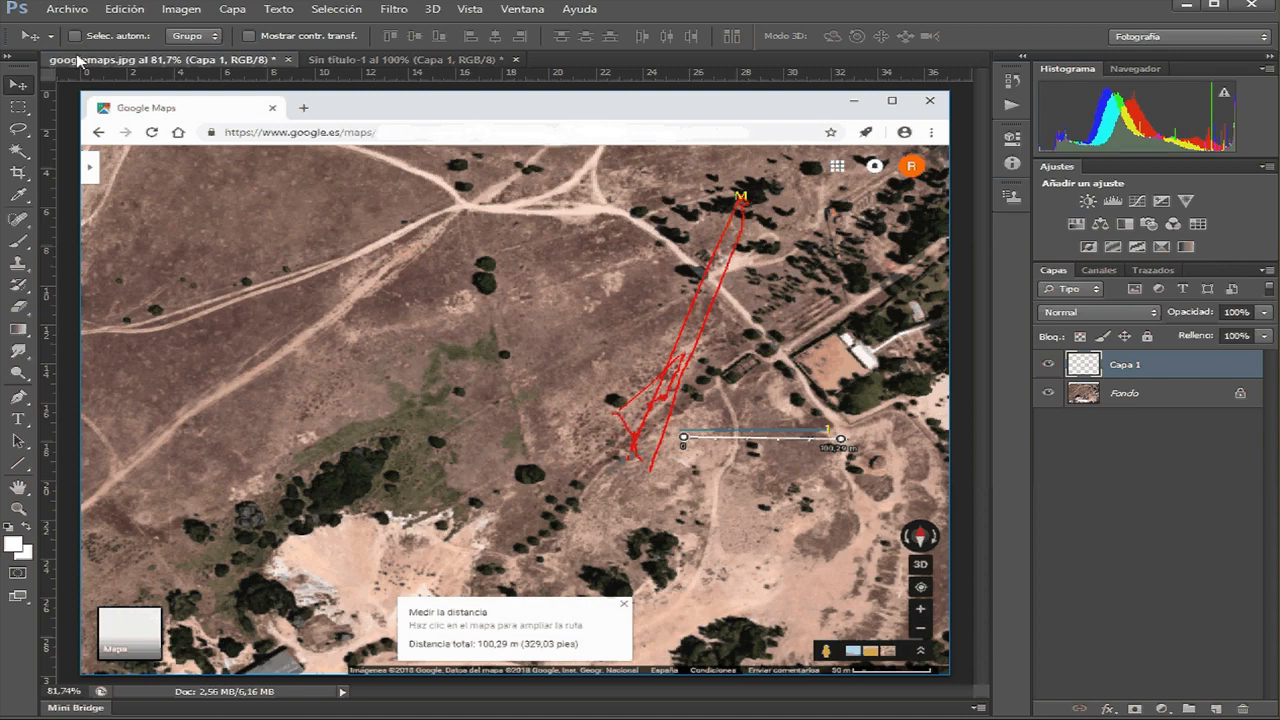
pyautogui.click(124, 8)
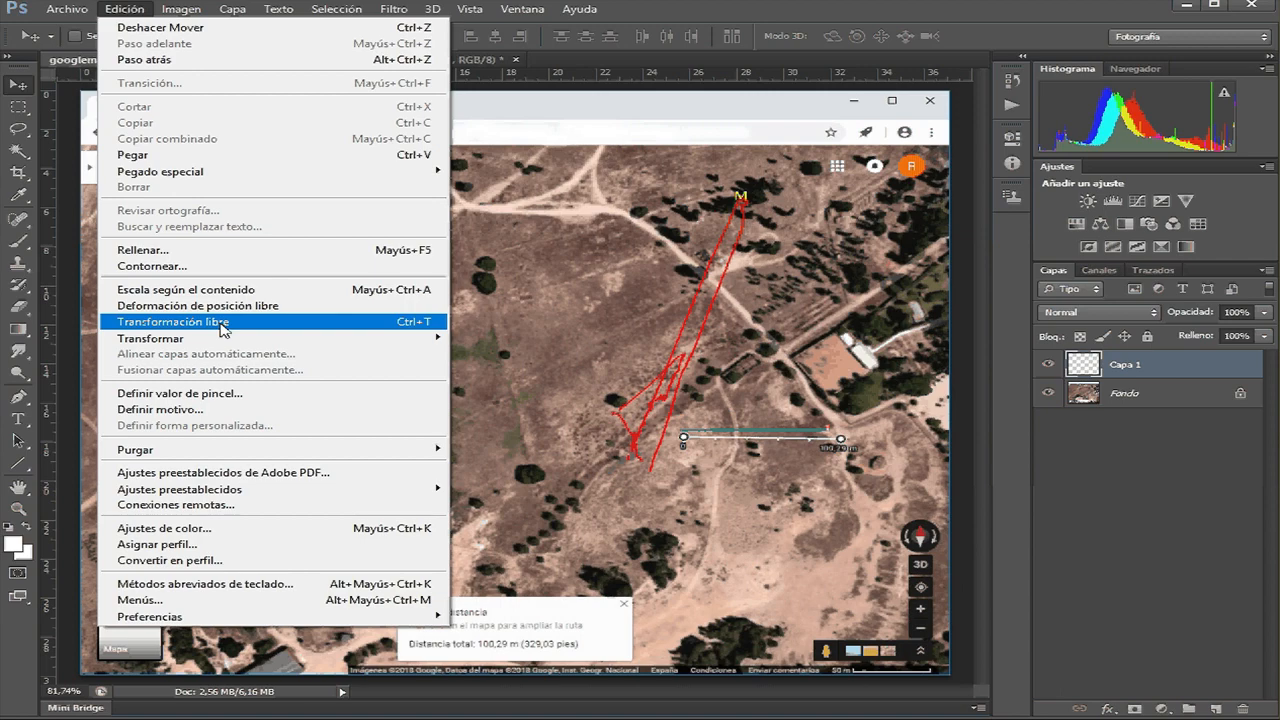
# Free-transform the route layer, scaling and rotating it onto the dirt track
pyautogui.click(172, 320)
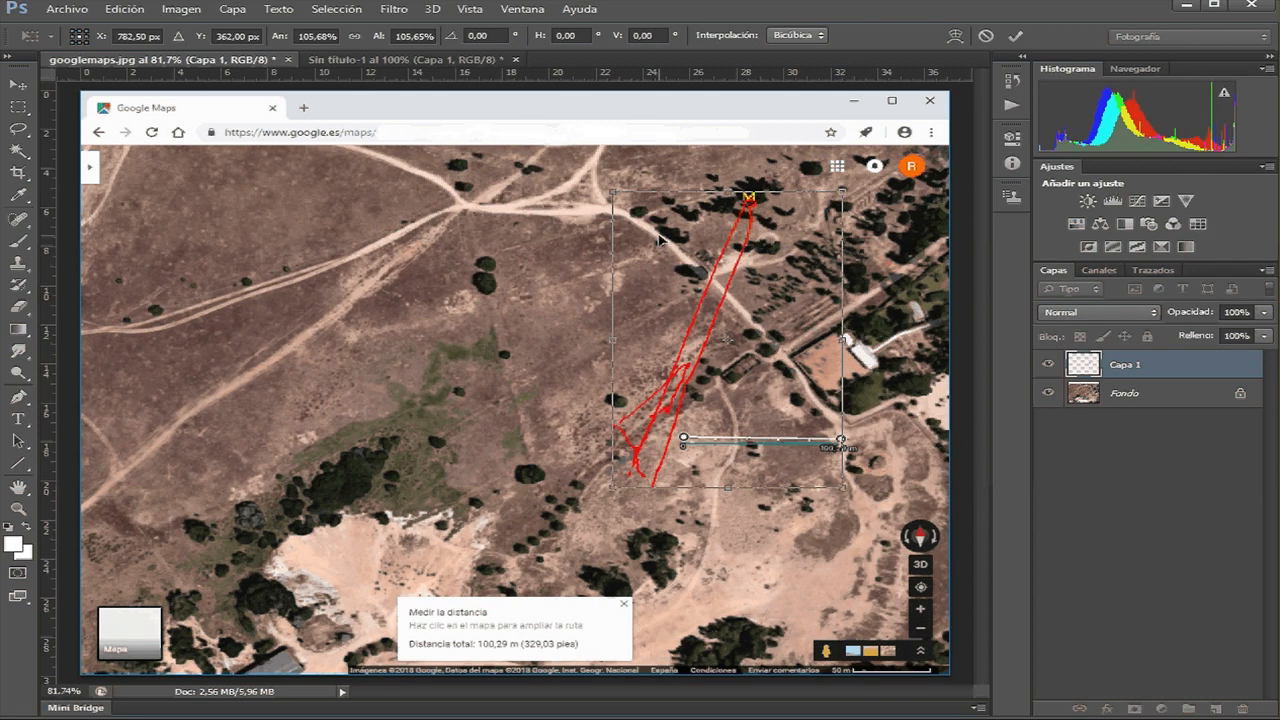
pyautogui.click(124, 8)
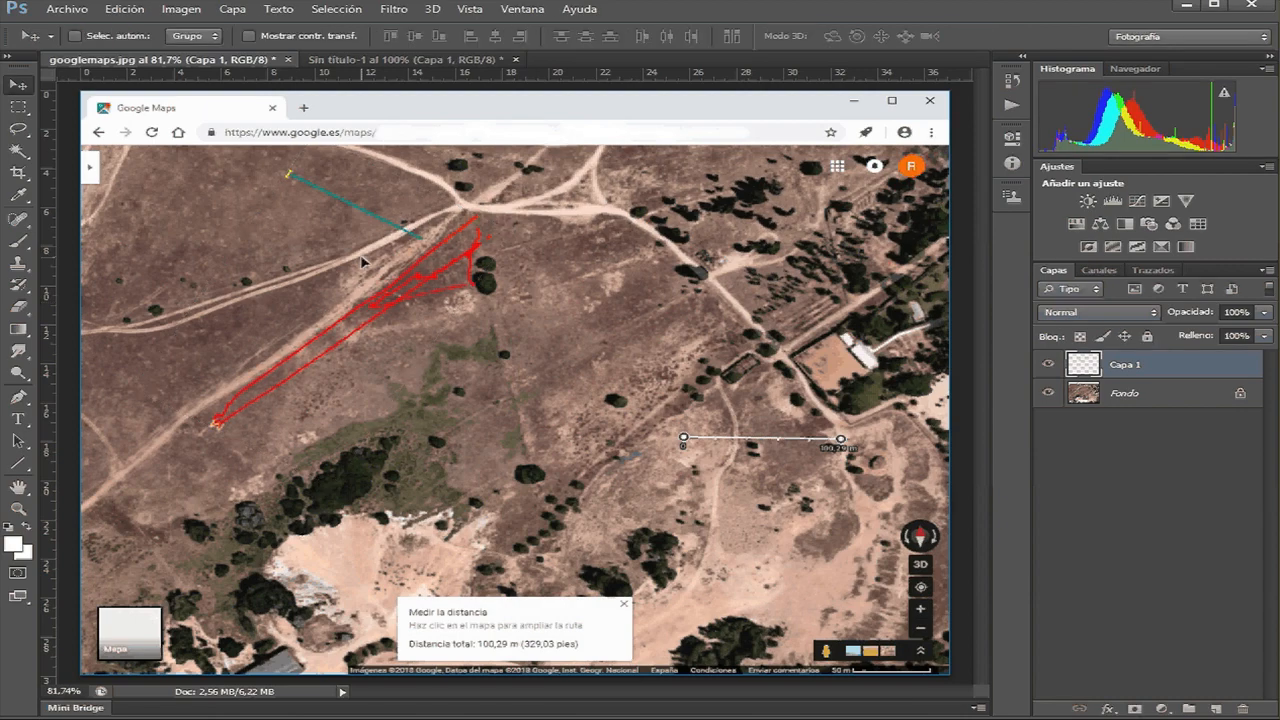
pyautogui.moveTo(372, 270)
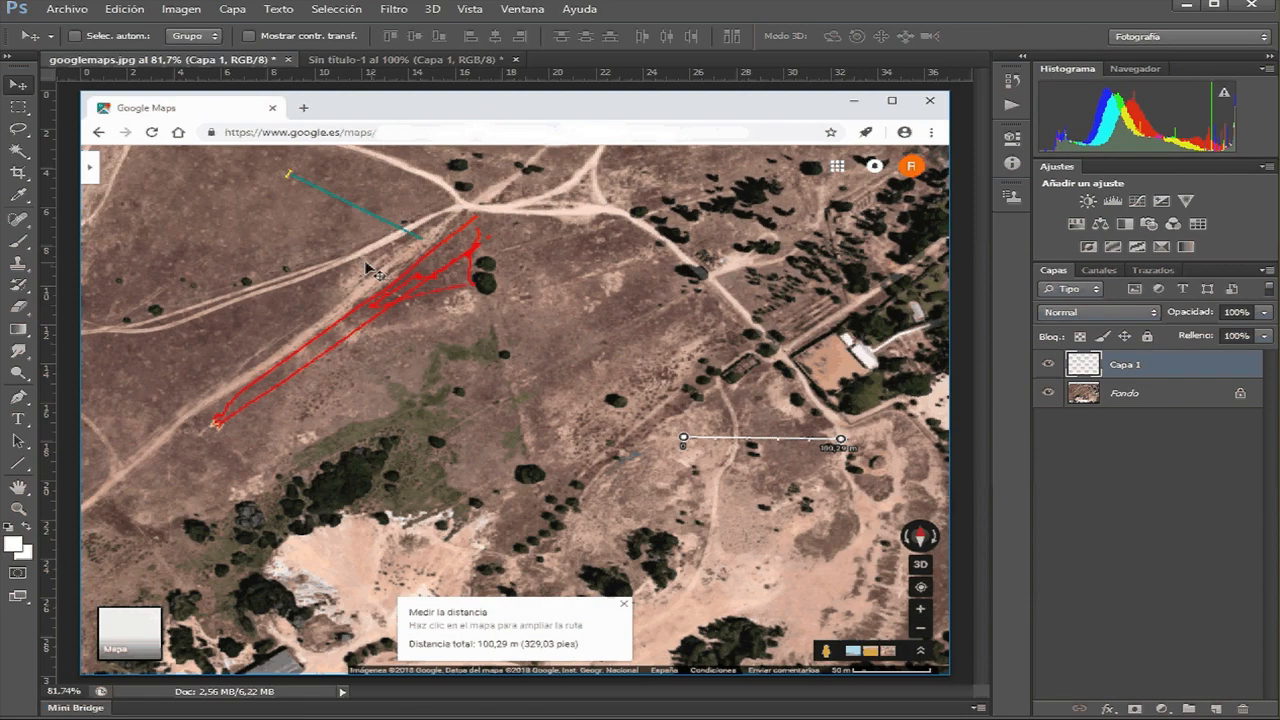